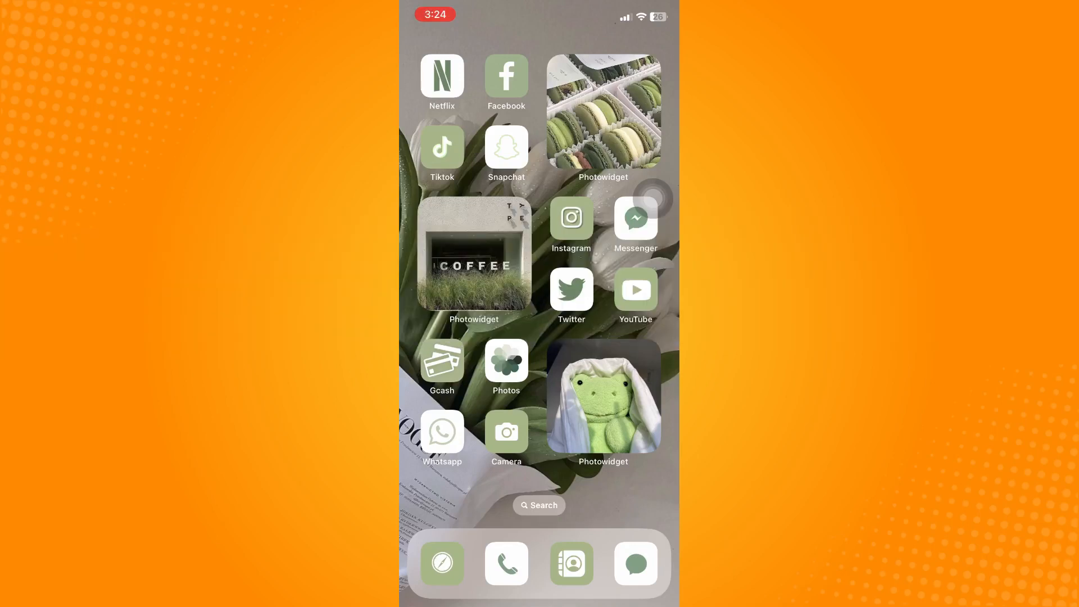
Step: Launch Instagram from the home screen to its home feed
left_click(571, 220)
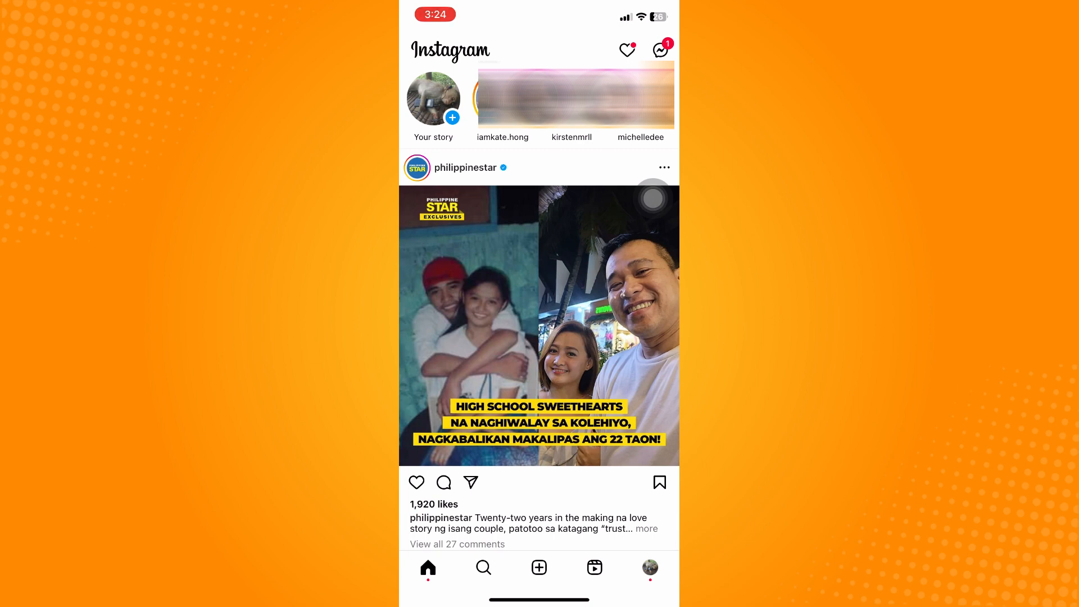
Step: Go to your own profile page and bring up its options menu
left_click(650, 567)
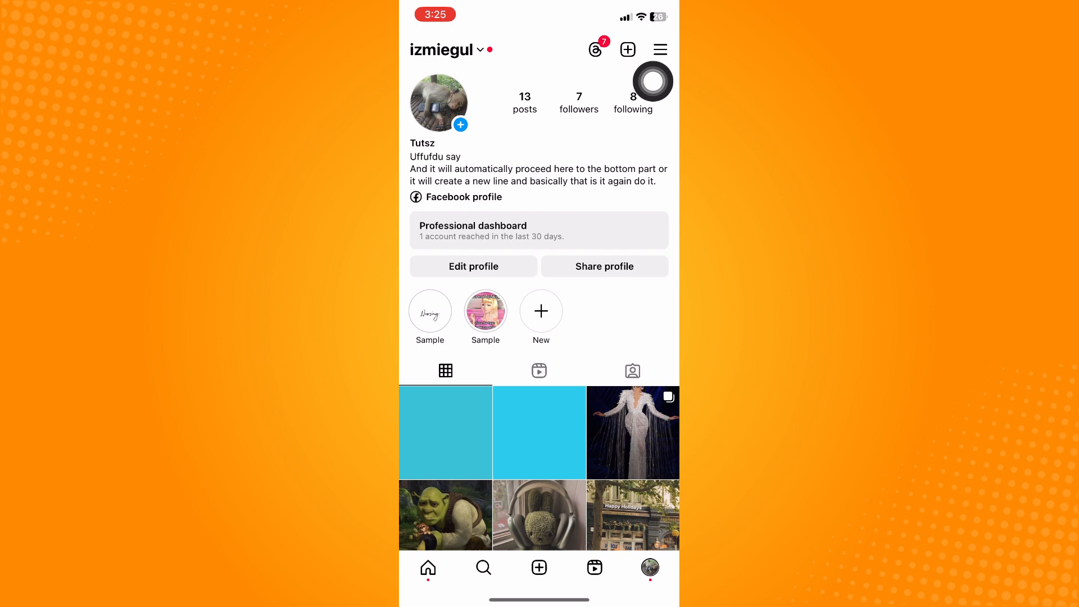
left_click(659, 48)
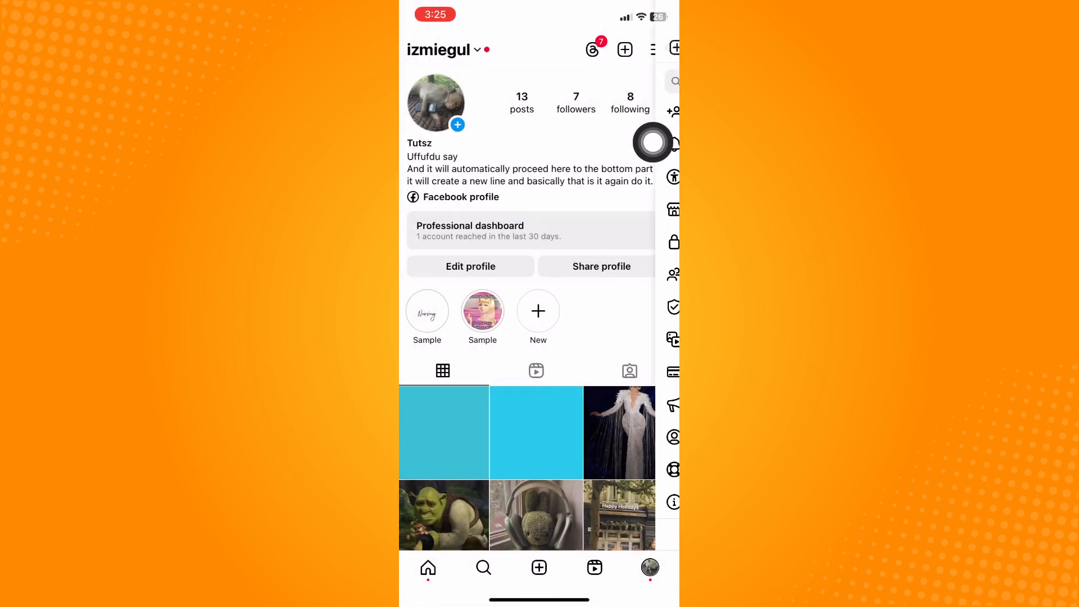
Step: Open Settings and scroll down to Help and Accounts Center
left_click(652, 49)
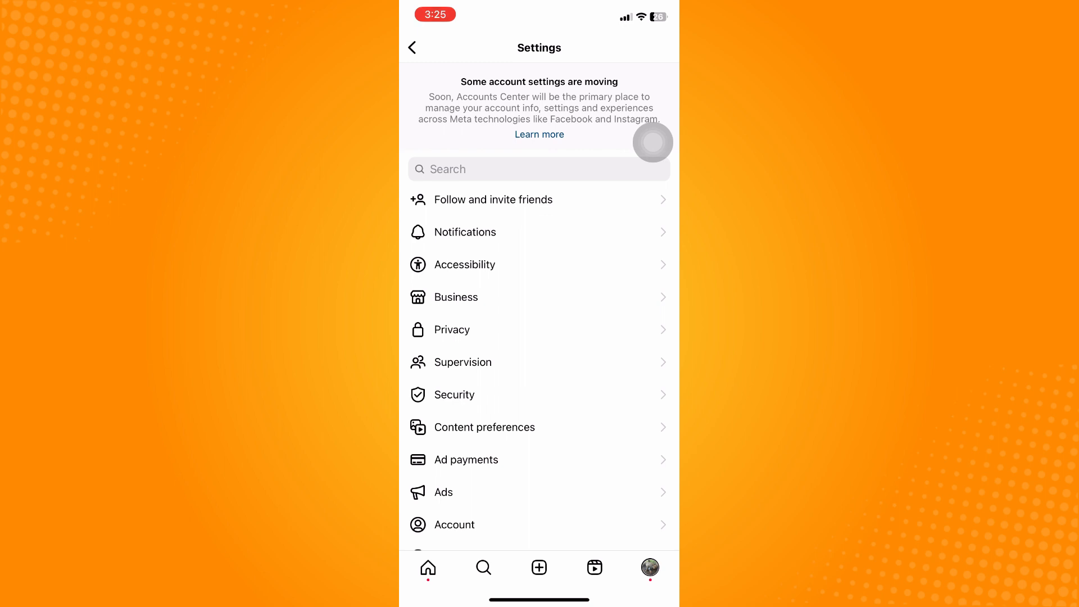
scroll("down", 3)
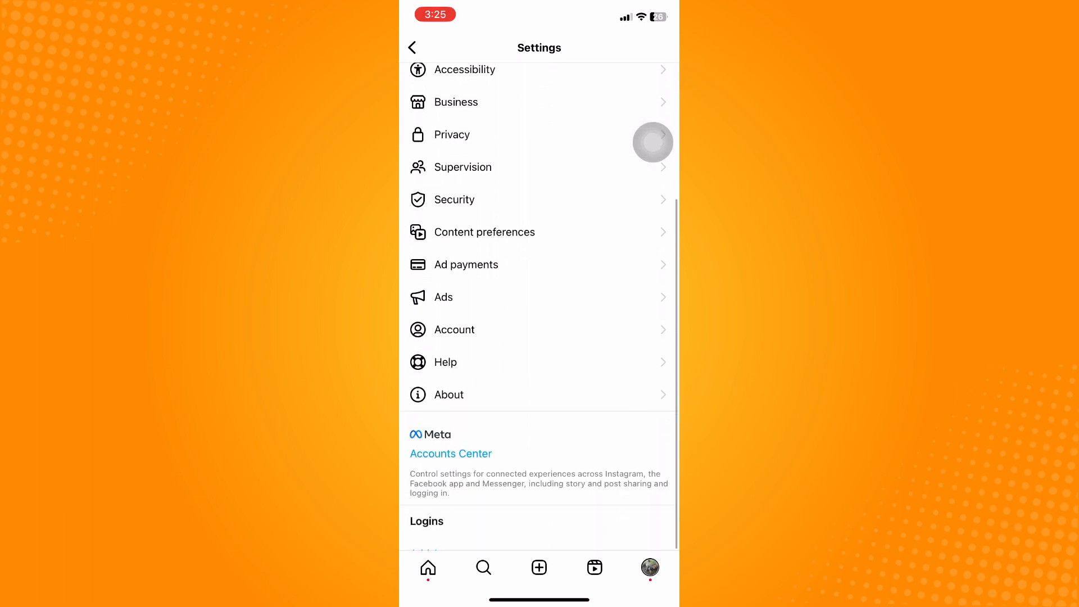
scroll("down", 3)
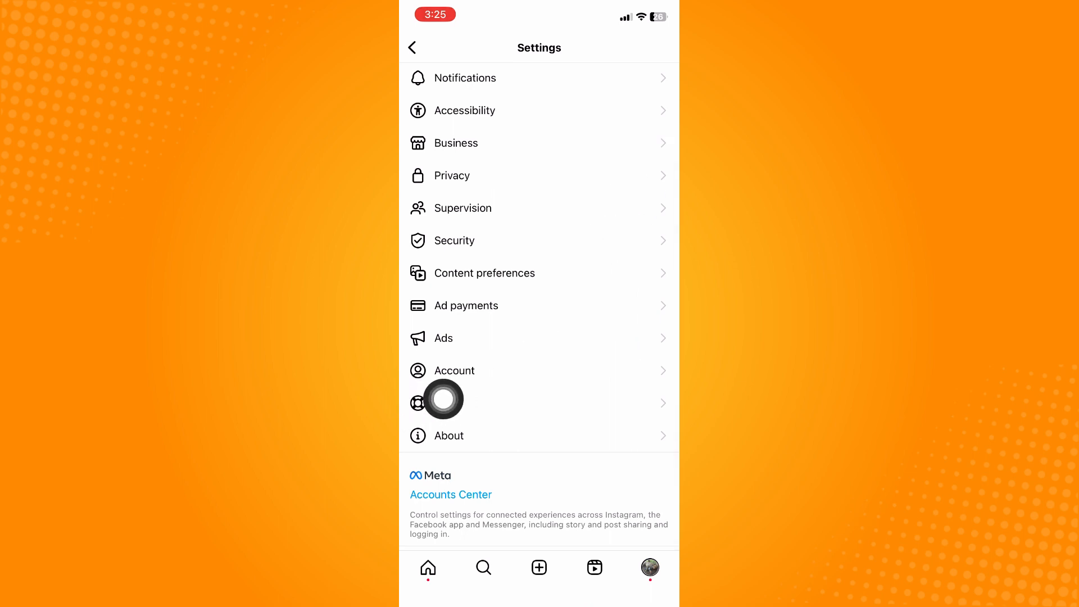
Step: Open the Account settings page and scroll through its options
left_click(453, 370)
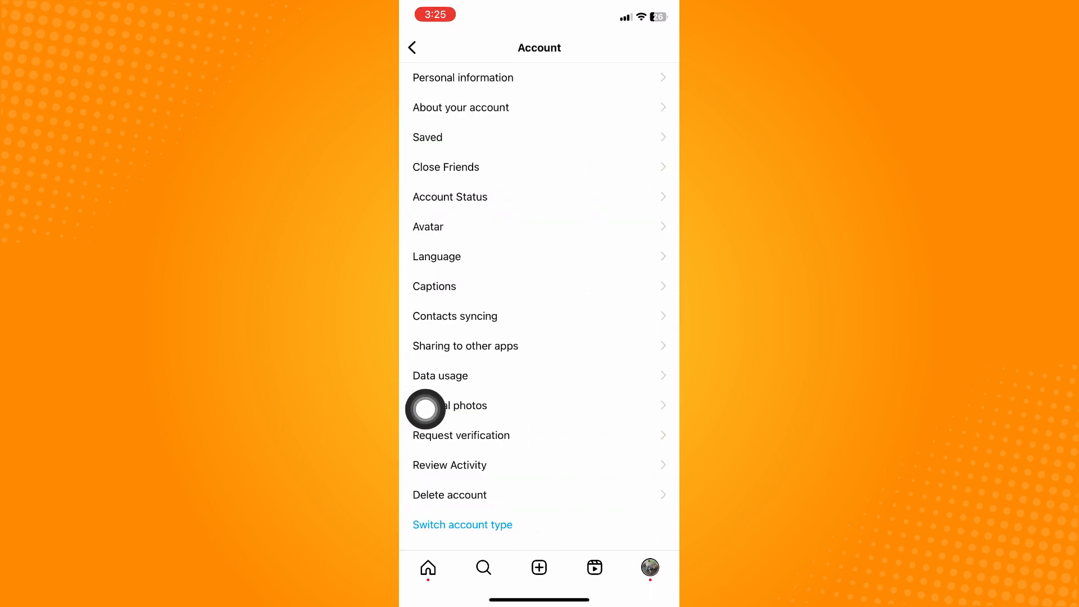
mouse_move(516, 90)
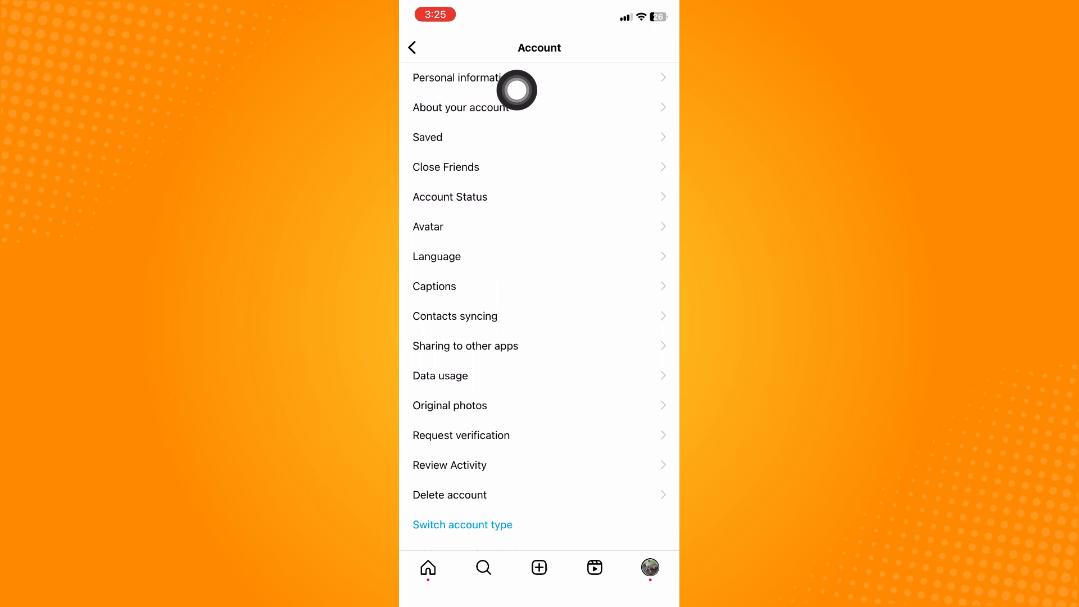
scroll("down", 3)
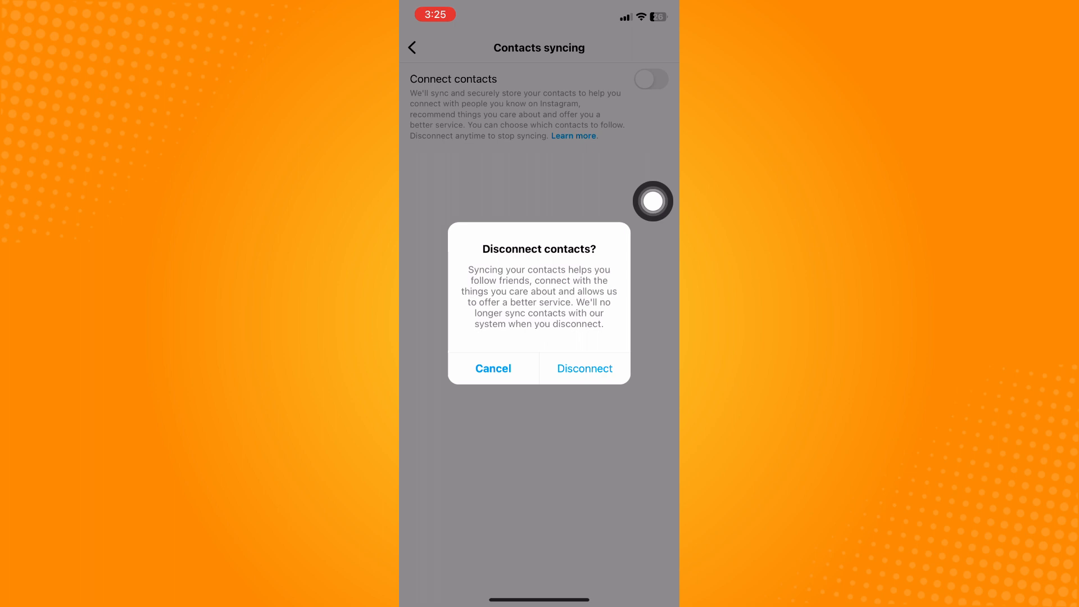
Step: Confirm Disconnect in the dialog to turn off Connect contacts
left_click(493, 368)
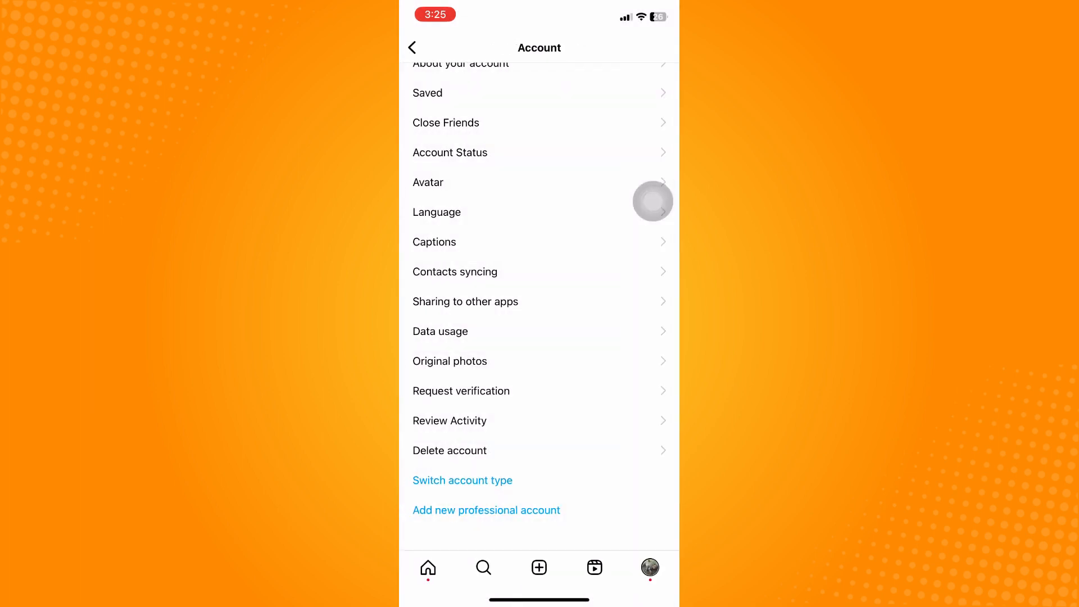